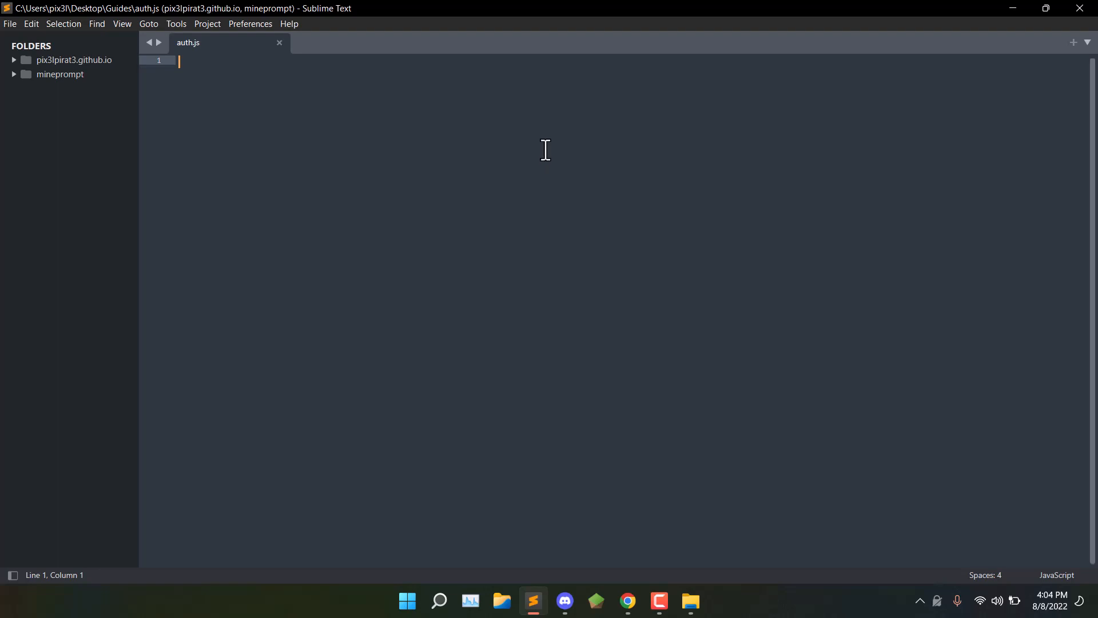
- Add const mineflayer = require('mineflayer'); at the top of auth.js
text(const)
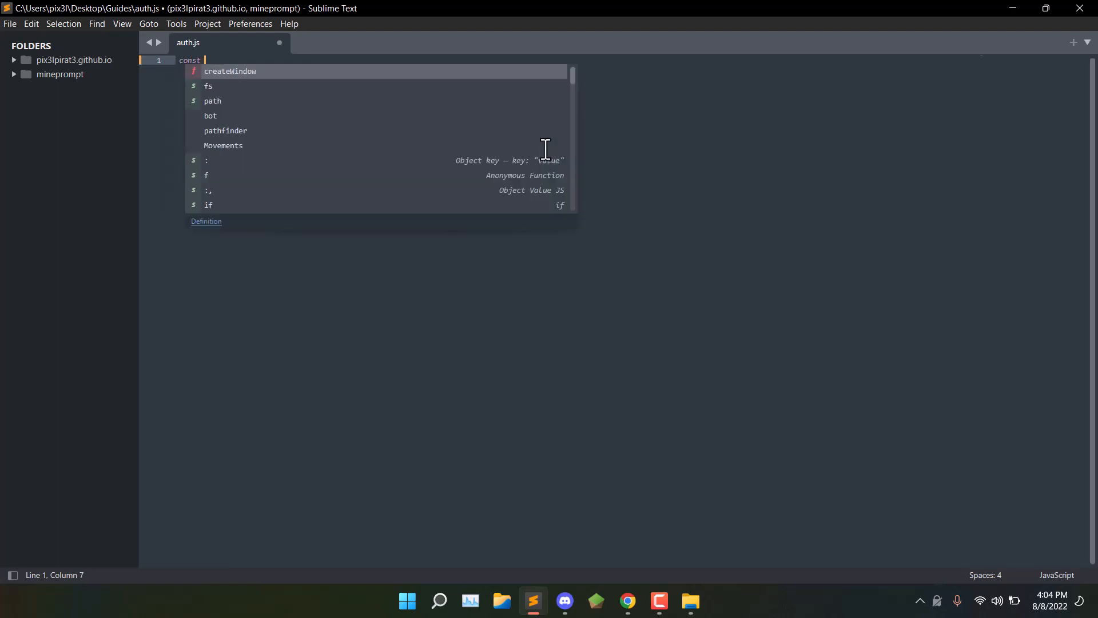
text(mineflayer)
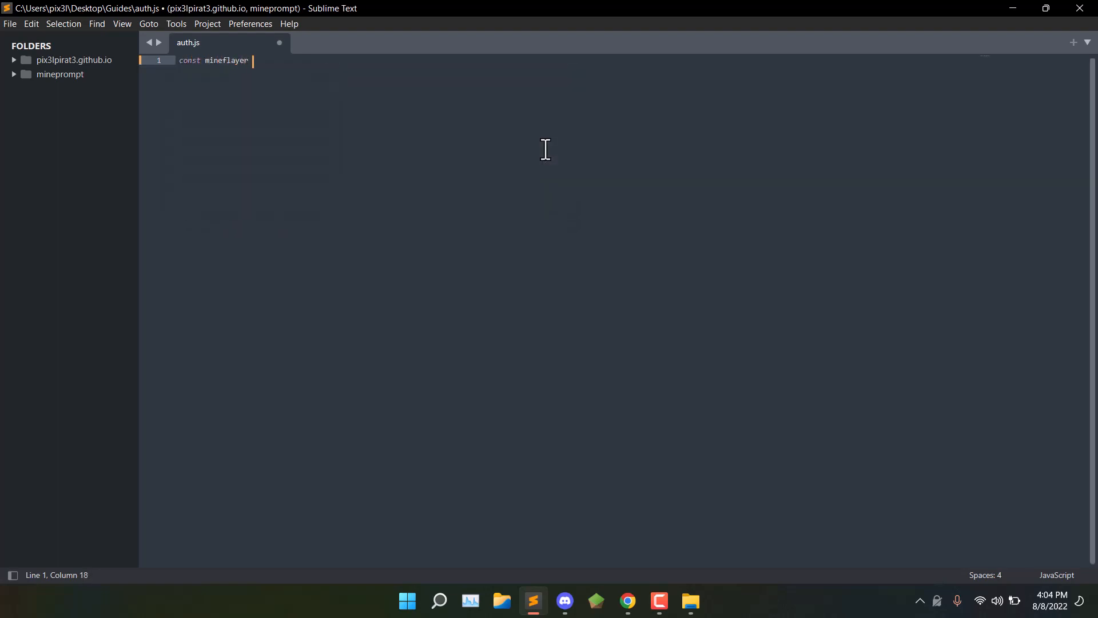
text(= require()
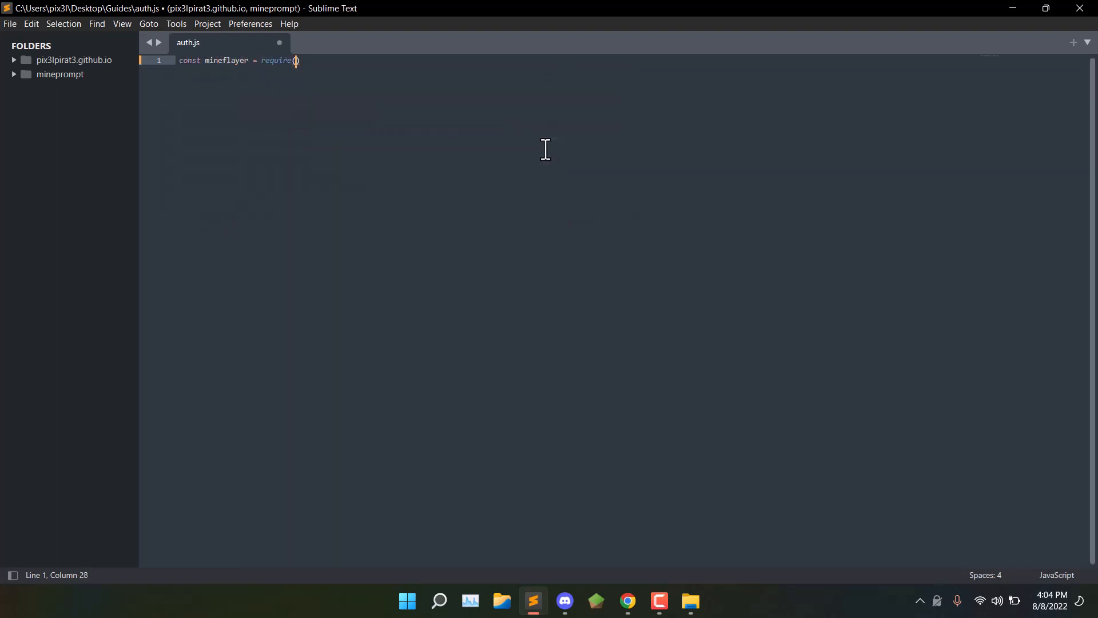
text('mineflayer');)
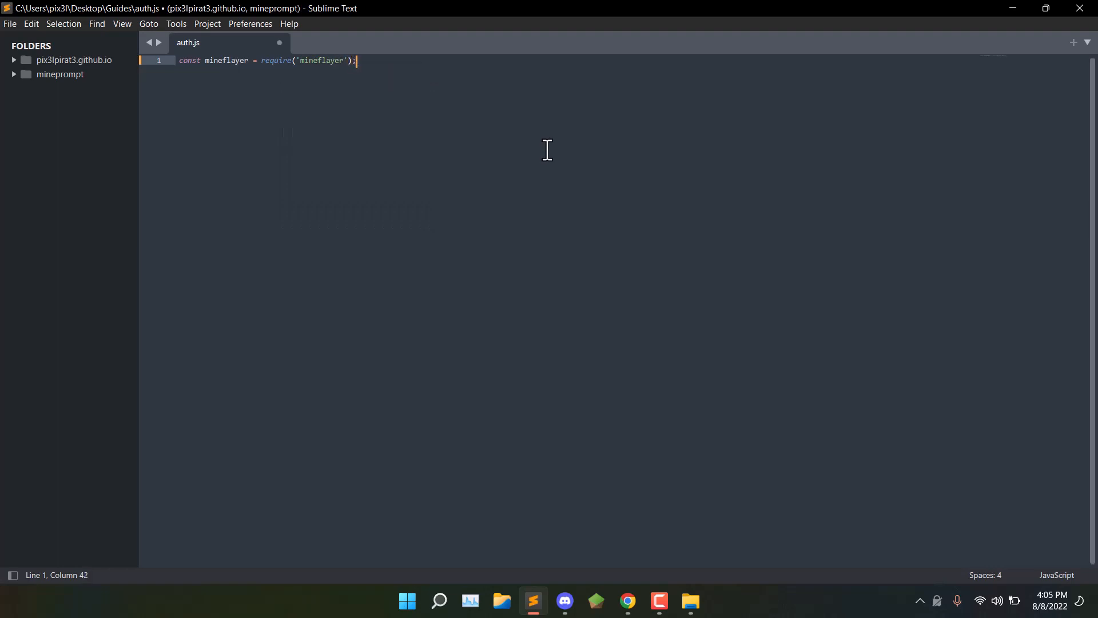
- Create a bot with mineflayer.createBot using host localhost, Microsoft auth and username 'Pix3lPirat3'
text(mineflayer.createBot)
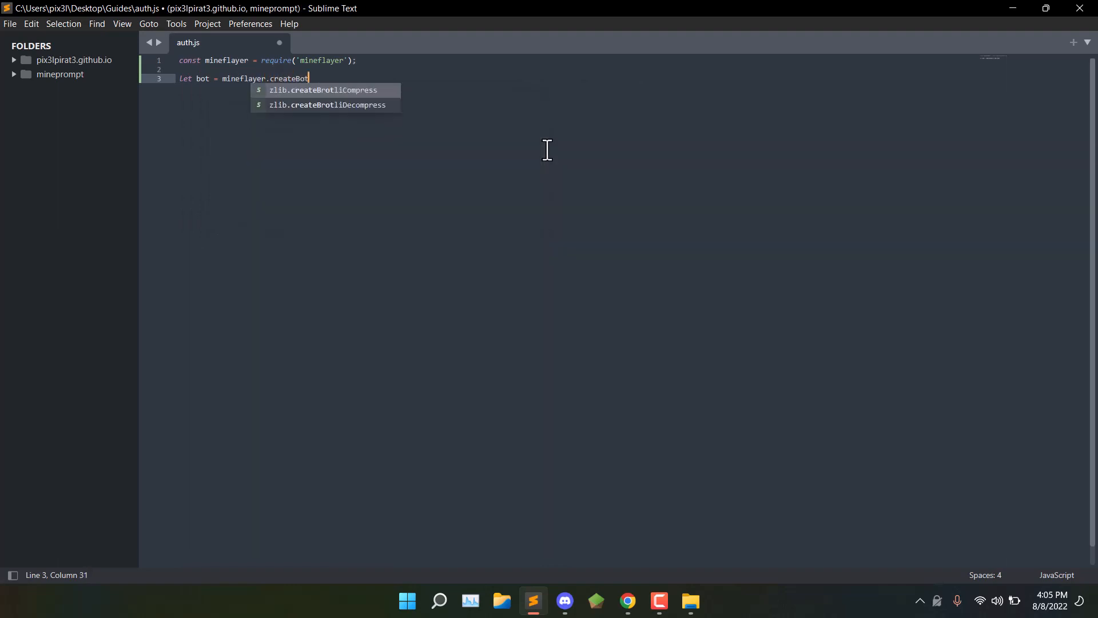
text(({)
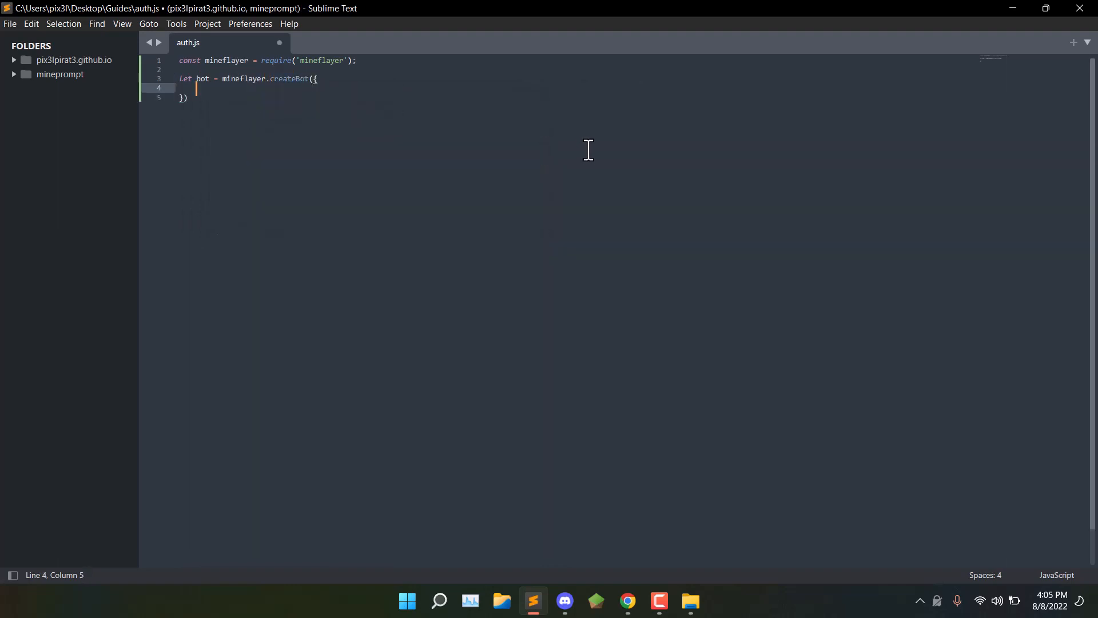
text(host: 'localhost',)
text(auth: 'microsoft',)
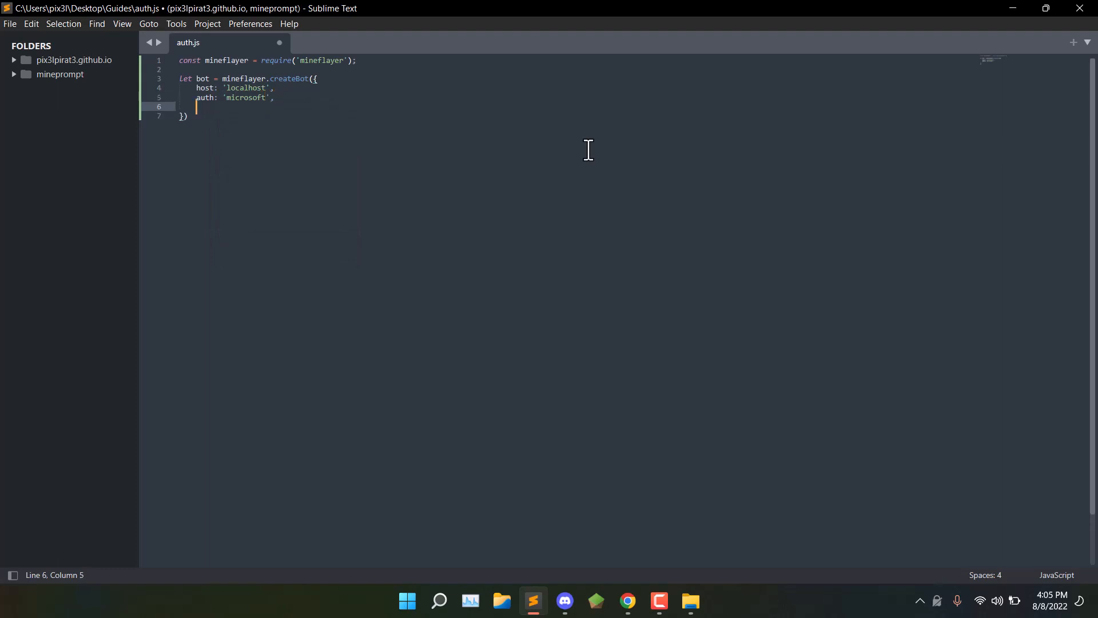
text(username: 'Pix3l)
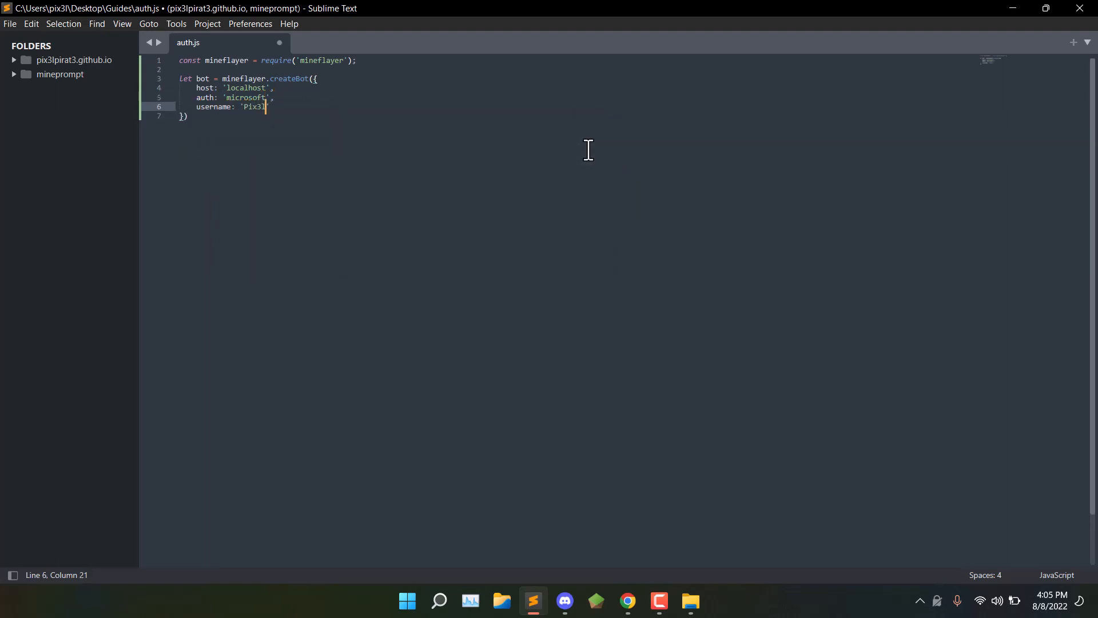
text(Pirat3)
text(bot.on('kicked',)
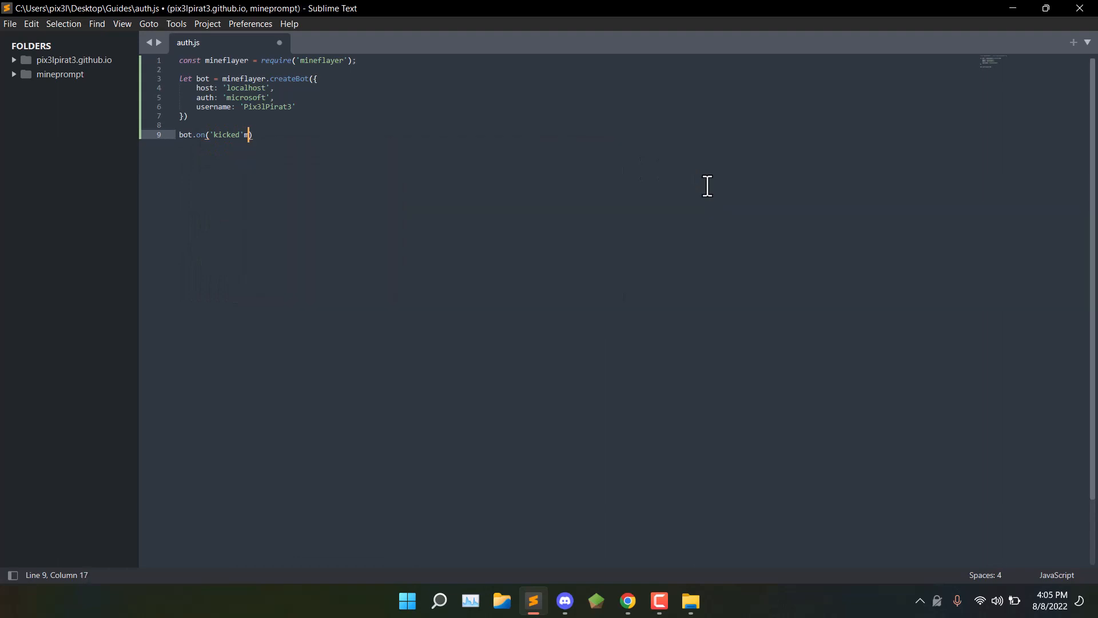
- Log 'kicked' and 'error' bot events with console.log and save auth.js
text(, console.log))
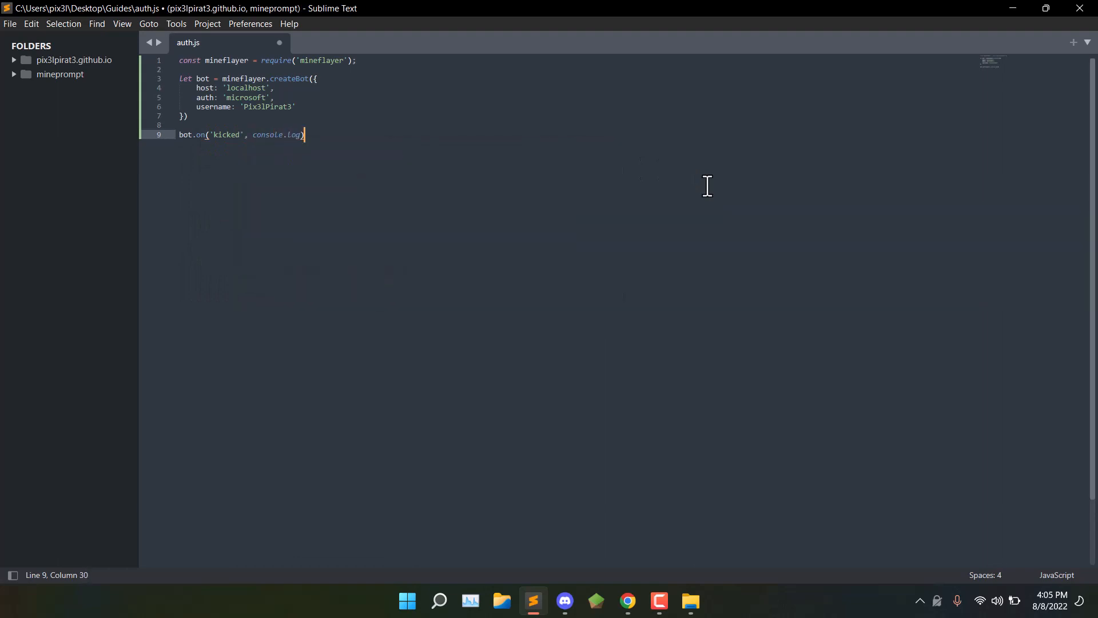
text(bot.on)
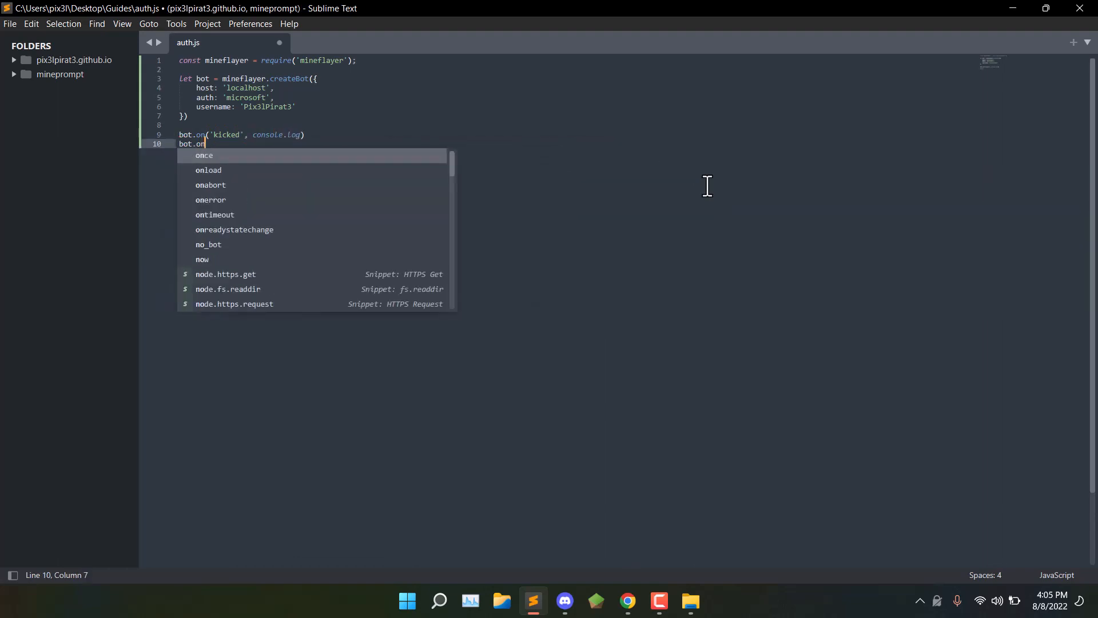
text(('error', console.log)
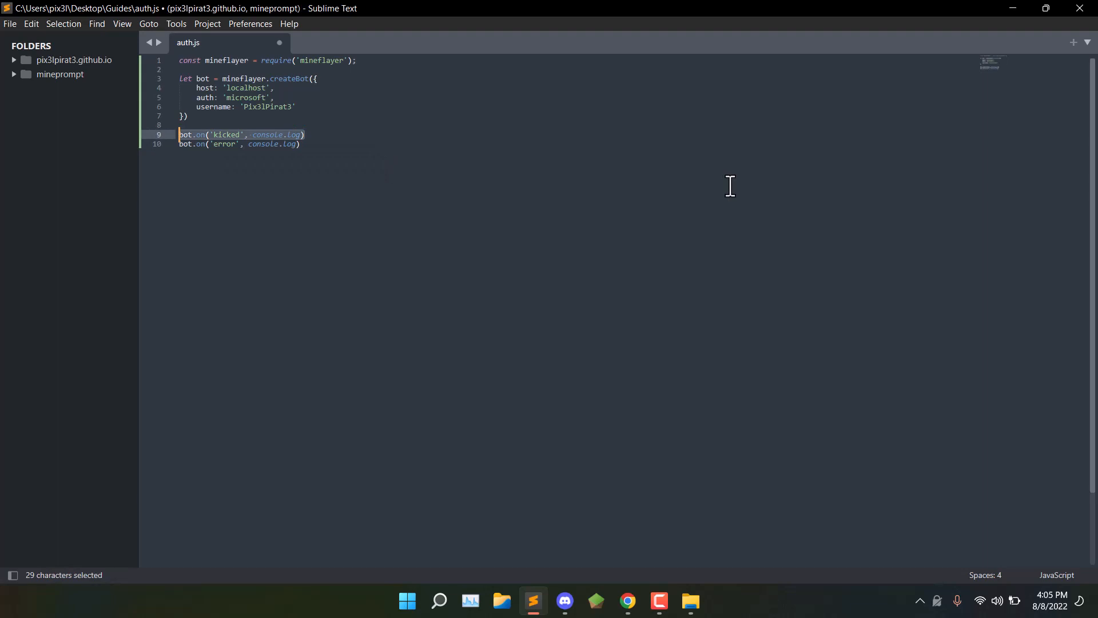
click(304, 135)
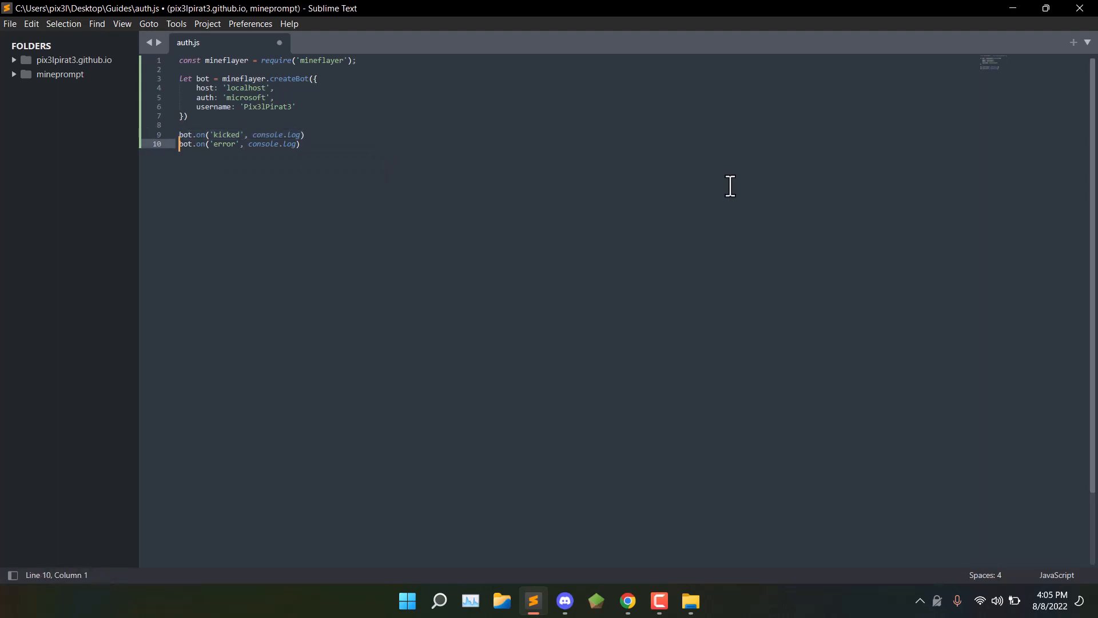
triple_click(238, 144)
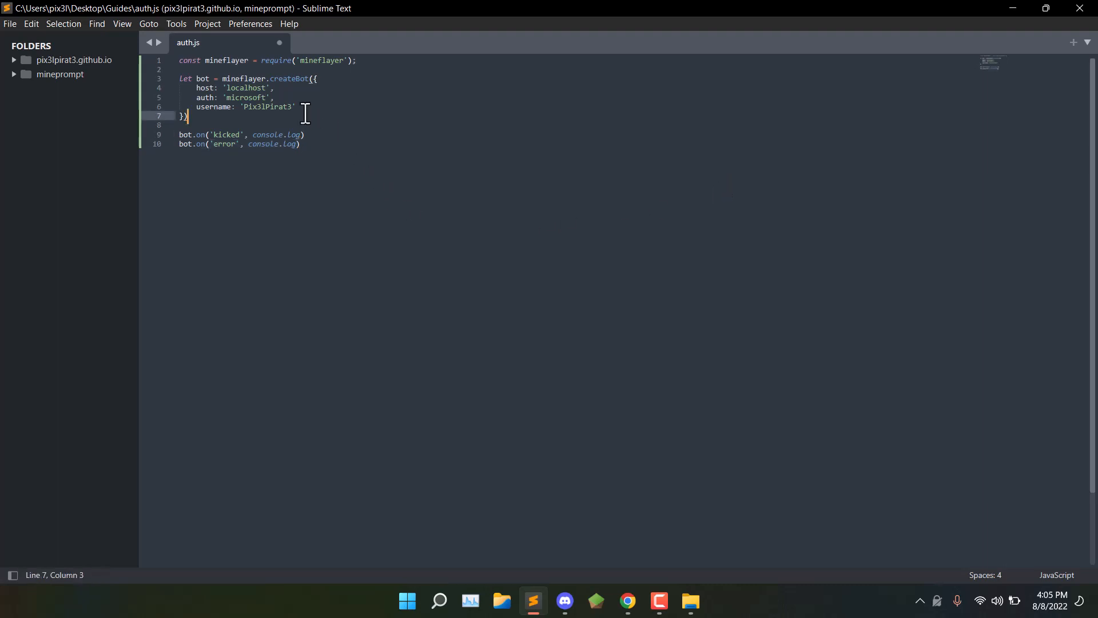
- Switch to Windows Terminal and review the ECONNREFUSED errors for 127.0.0.1:25565
key(ctrl+s)
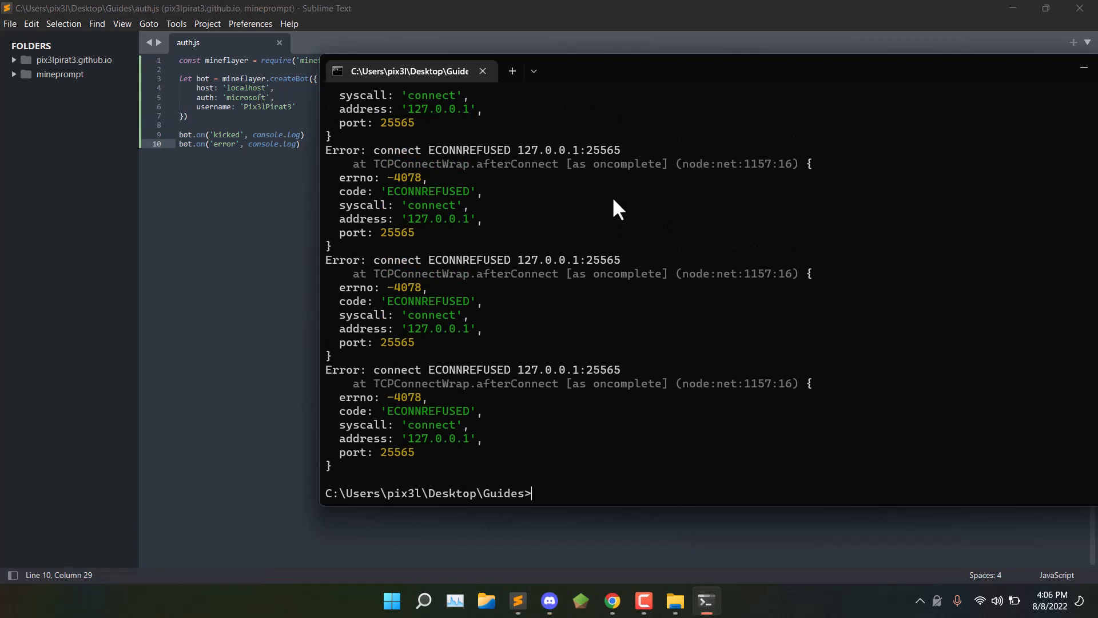
mouse_move(455, 356)
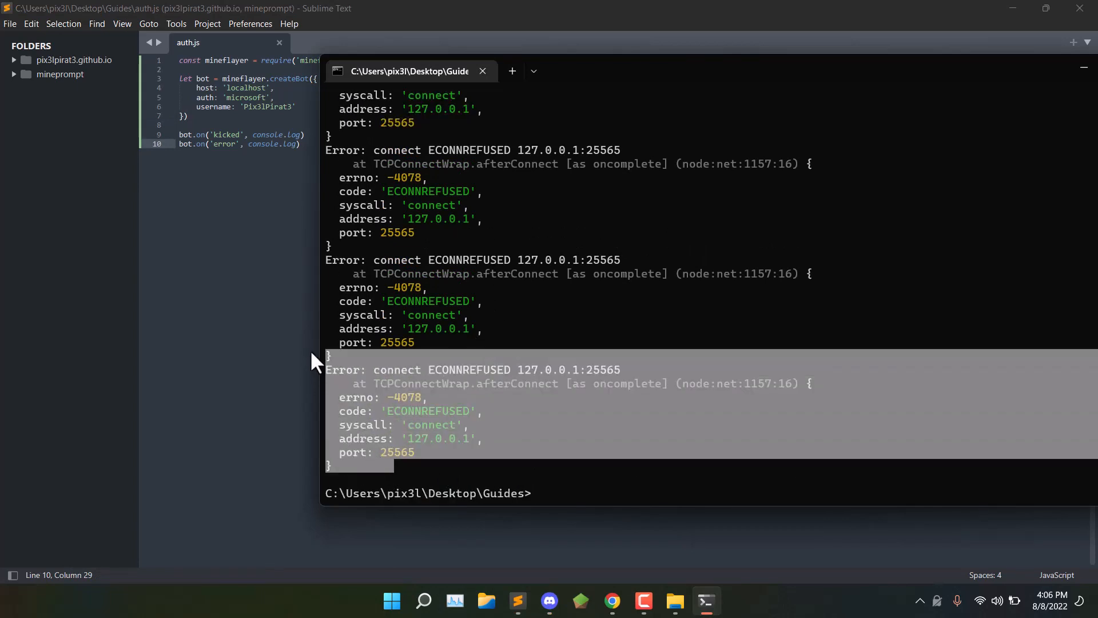
mouse_move(494, 419)
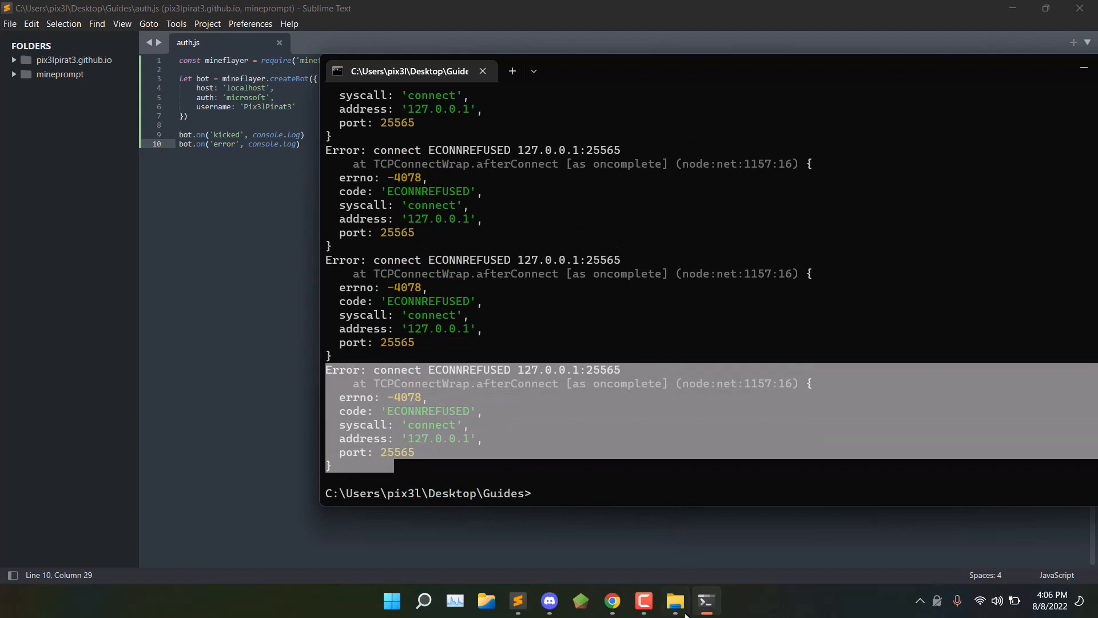
click(675, 600)
text(%app)
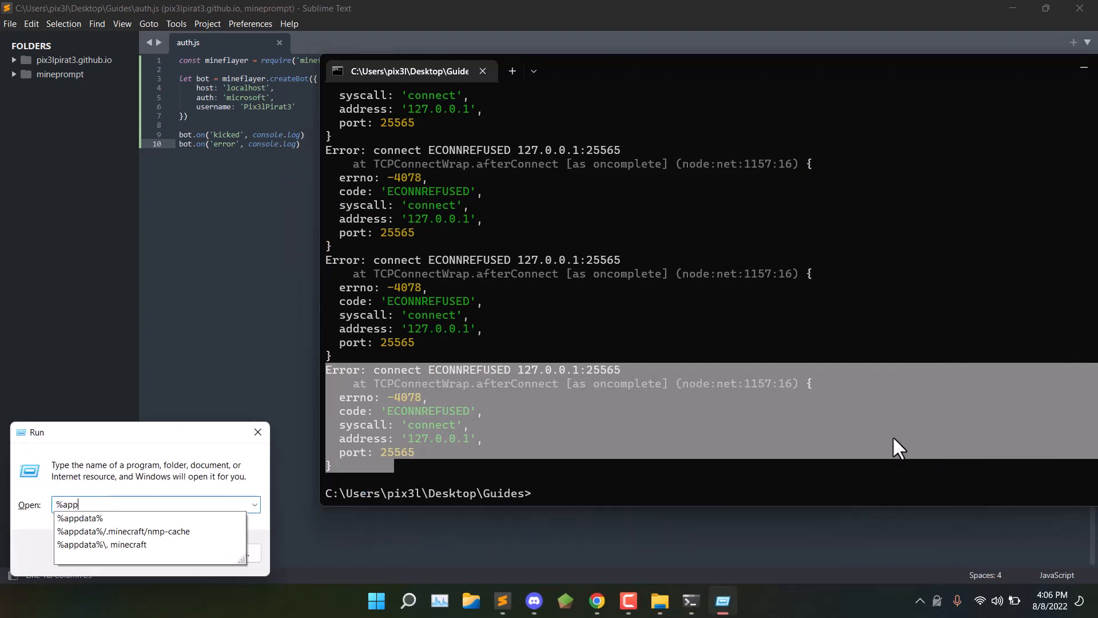
- Go into %appdata%\.minecraft\nmp-cache in File Explorer, leaving the cache folder empty
key(Enter)
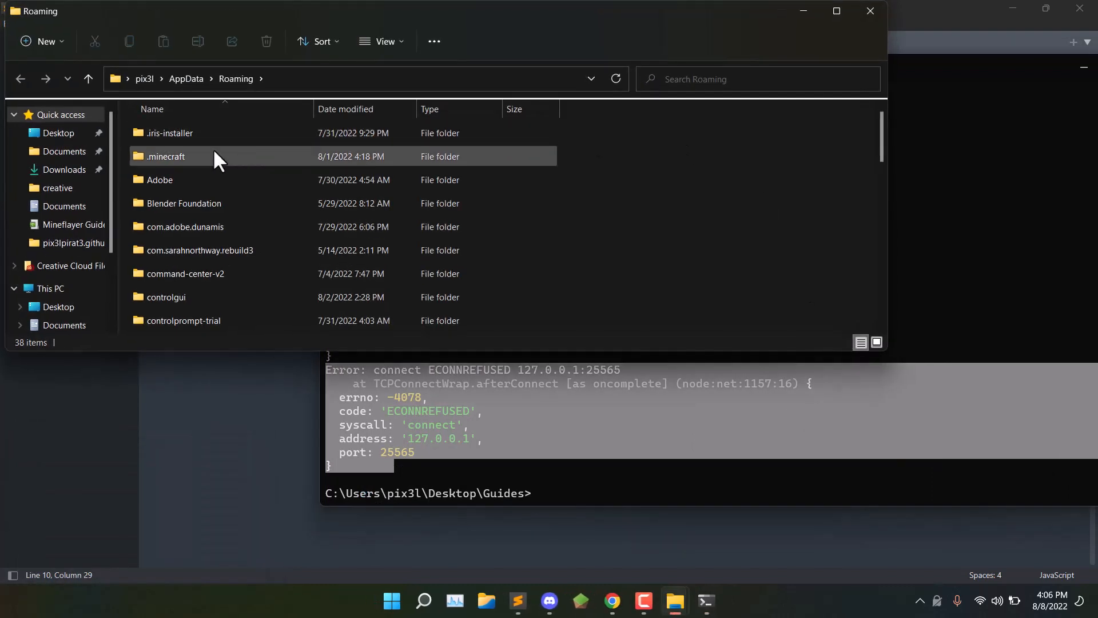
double_click(166, 157)
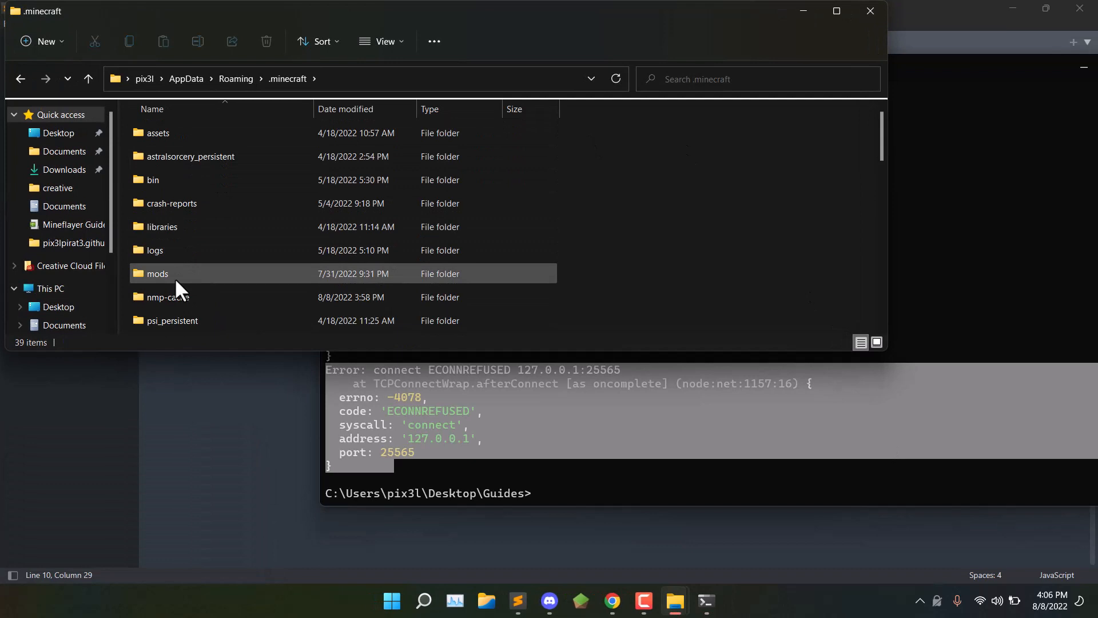
double_click(166, 296)
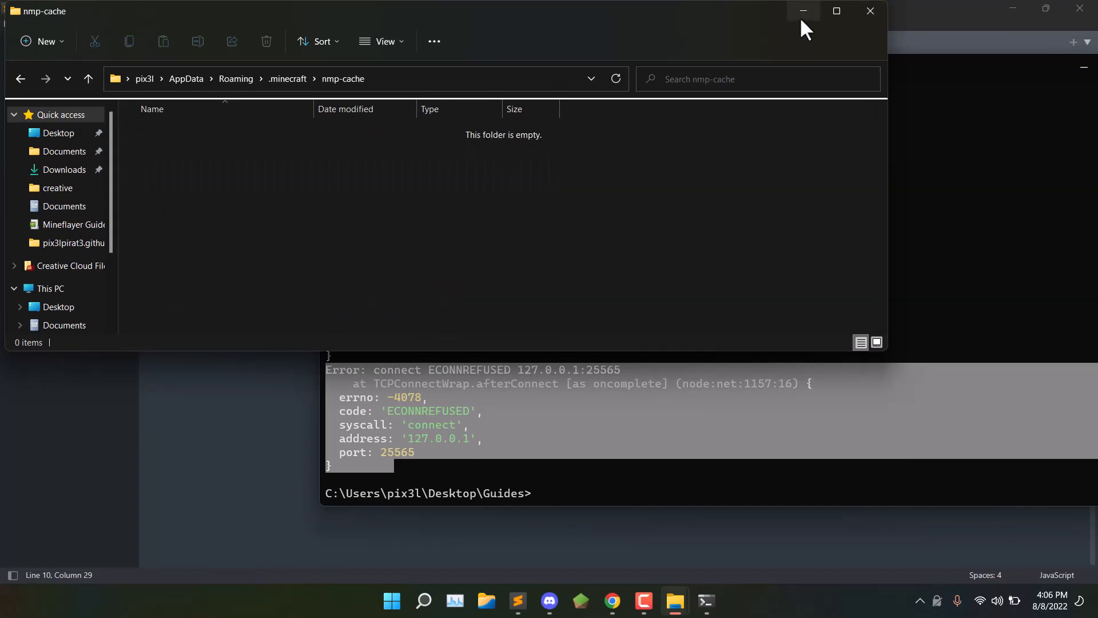
mouse_move(803, 10)
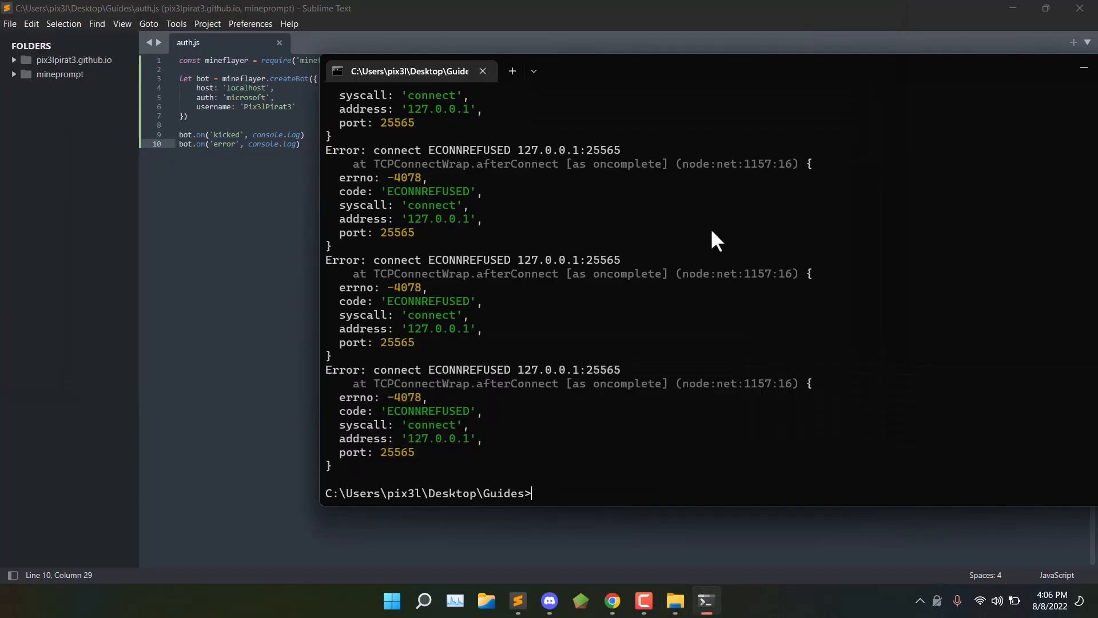
- Run node auth.js and select the Microsoft device sign-in code from the output
text(node auth.js)
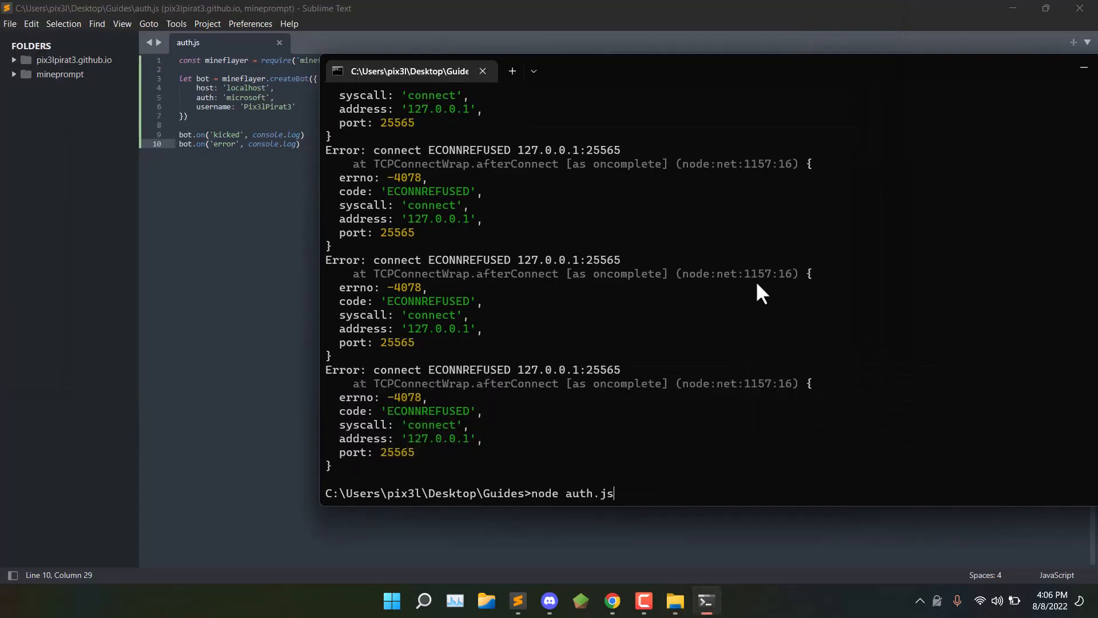
key(Return)
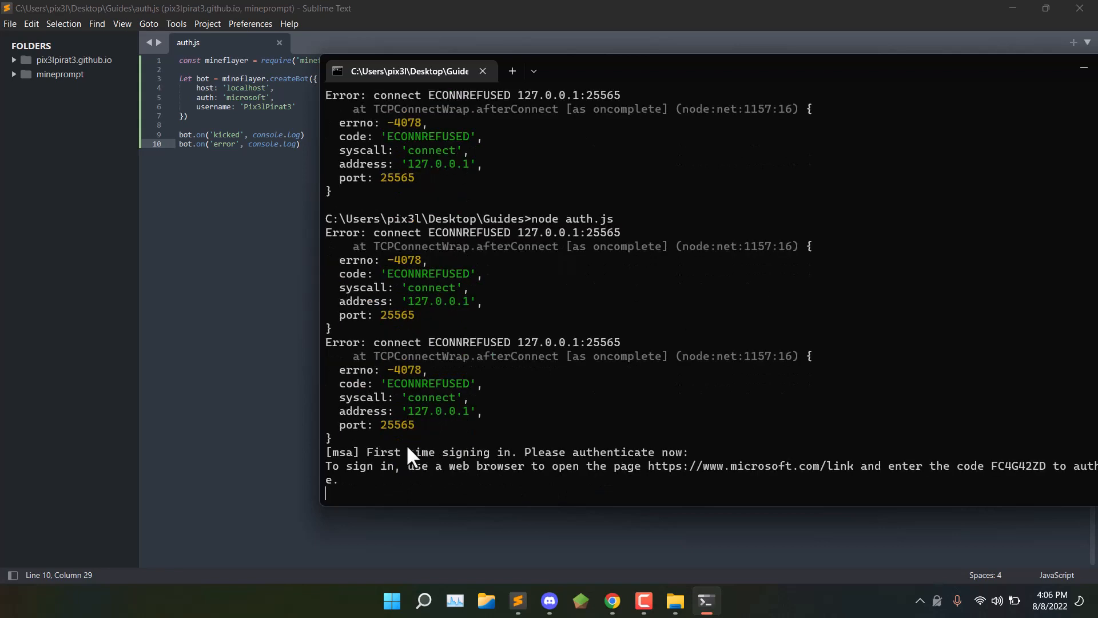
drag(325, 451, 491, 452)
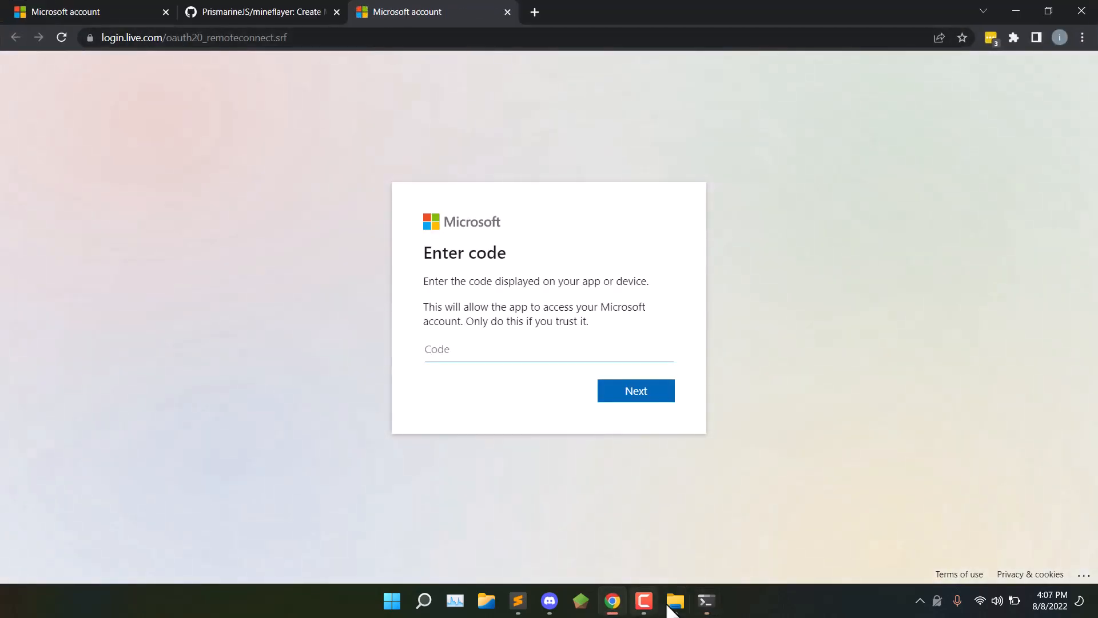
- Enter the device code on the Microsoft sign-in page and submit it with Next
click(705, 601)
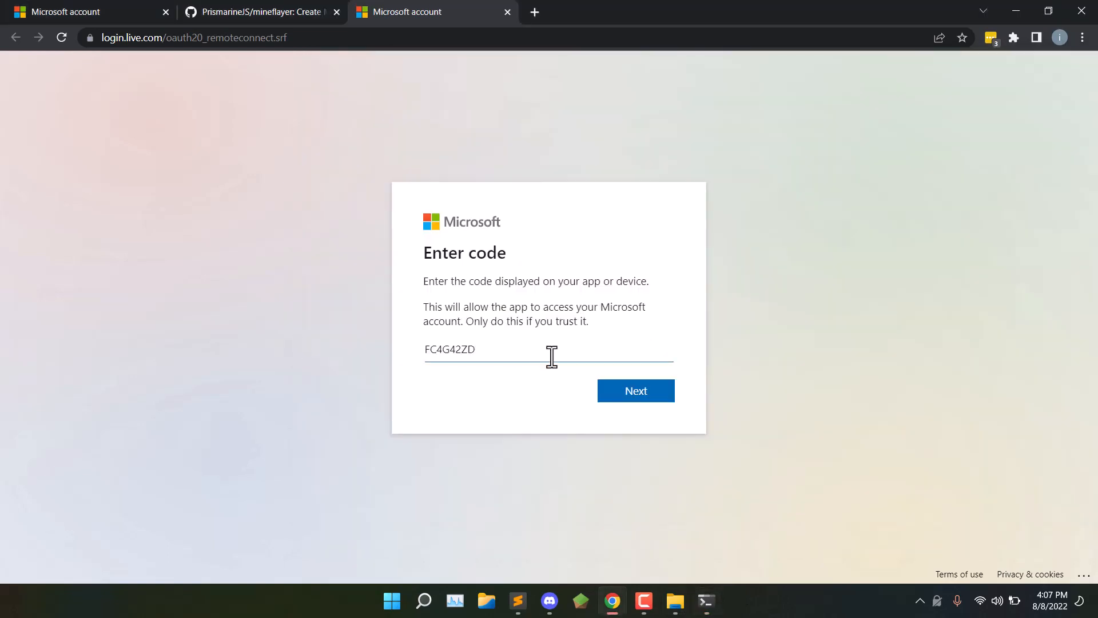
mouse_move(635, 392)
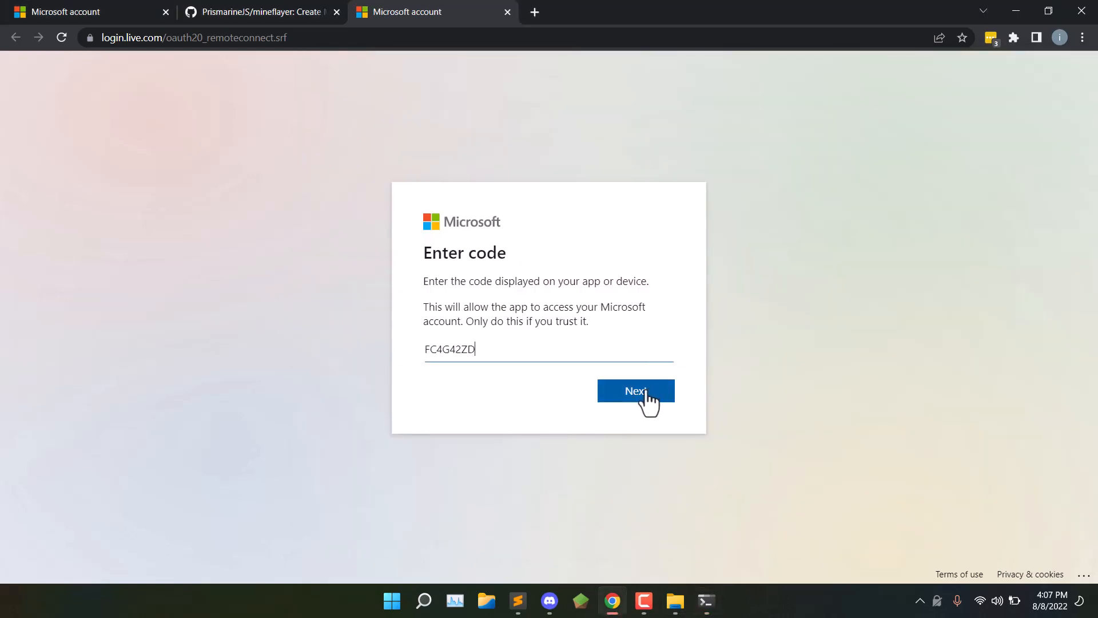
click(634, 391)
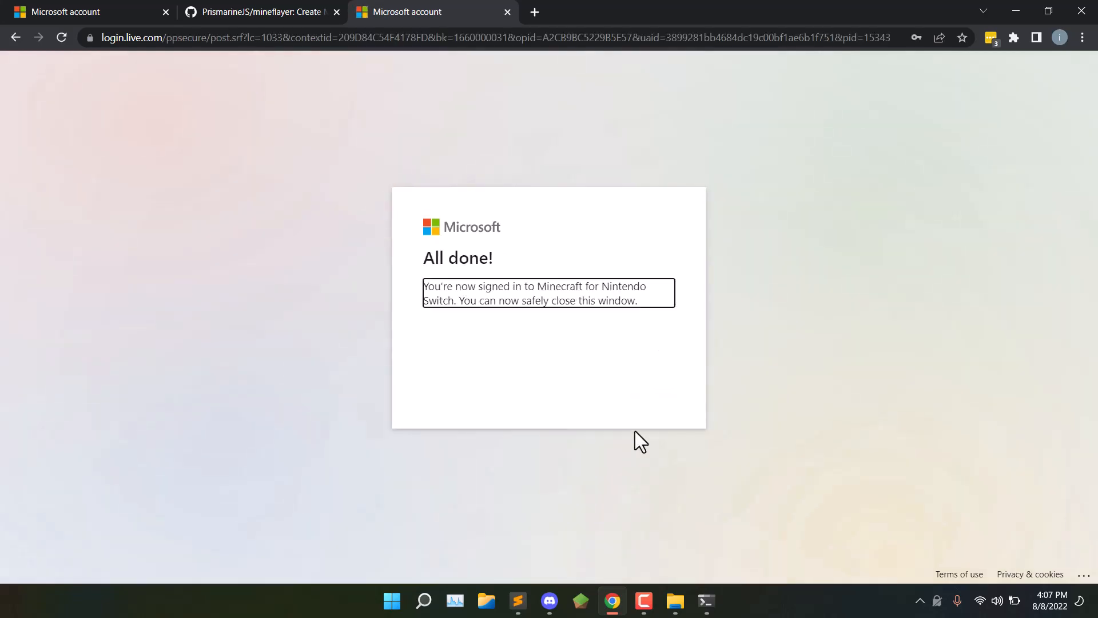
mouse_move(801, 452)
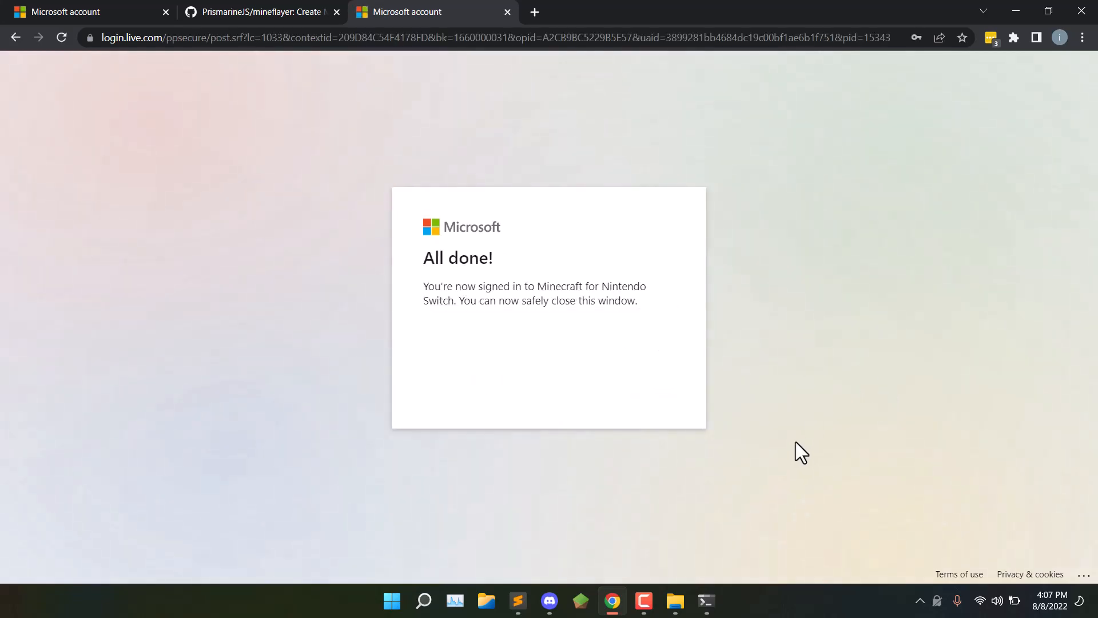
- Return to the terminal and select the output showing sign-in followed by connection errors
click(706, 600)
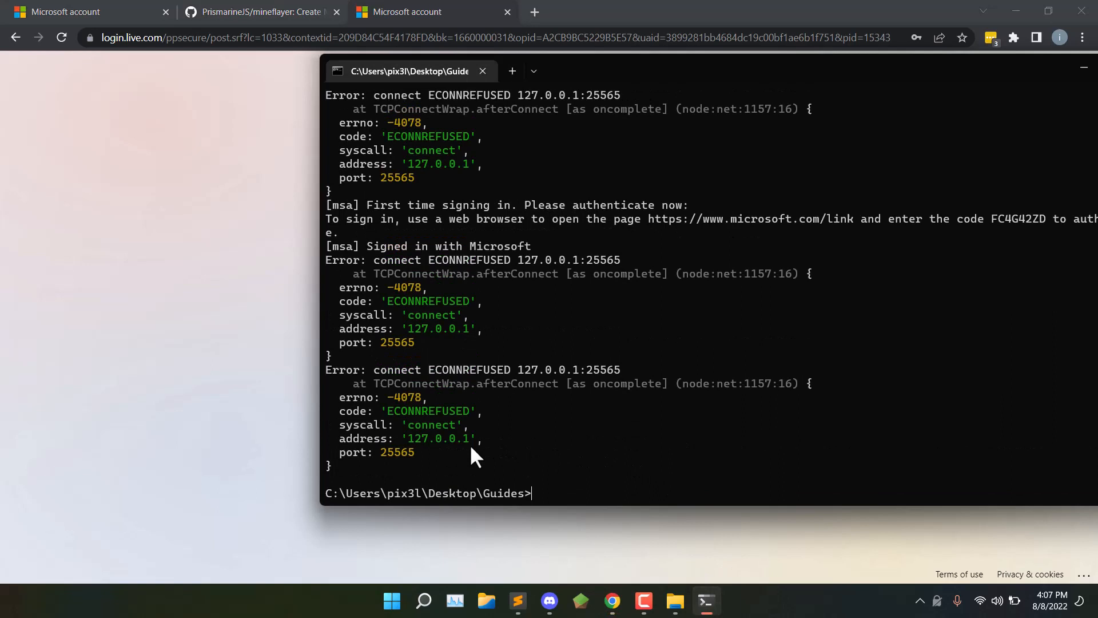
drag(476, 455, 308, 270)
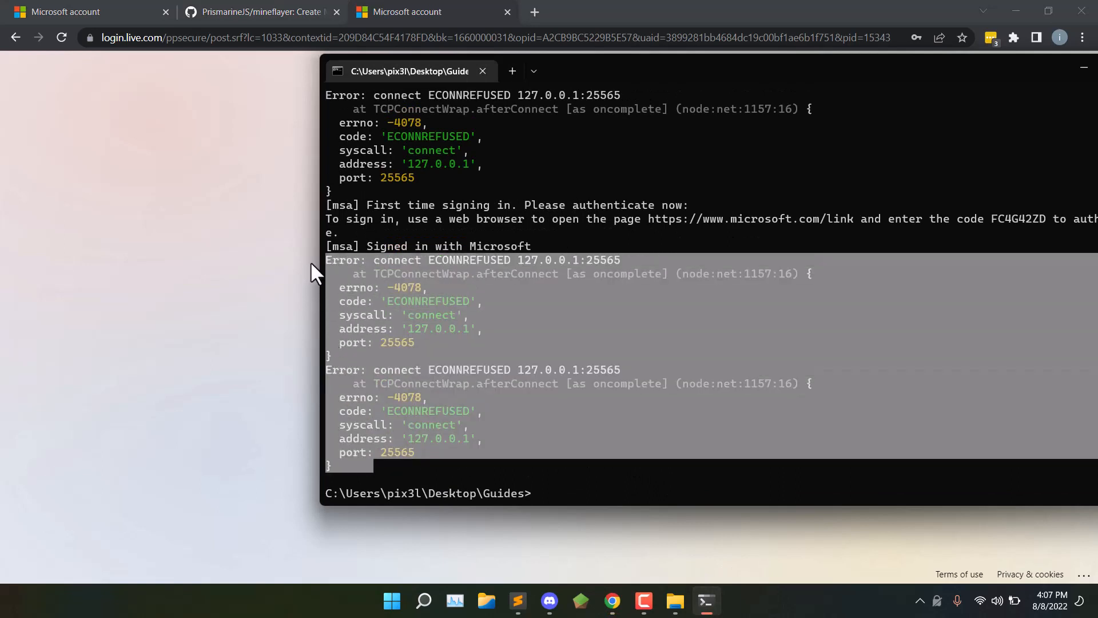